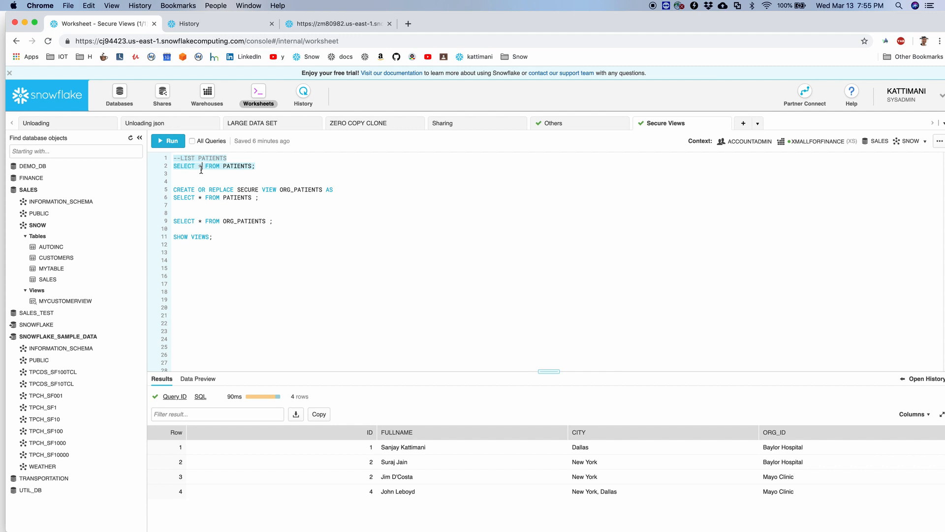
# Step: Create the secure view ORG_PATIENTS over PATIENTS and list views to confirm it is secure
pyautogui.click(171, 141)
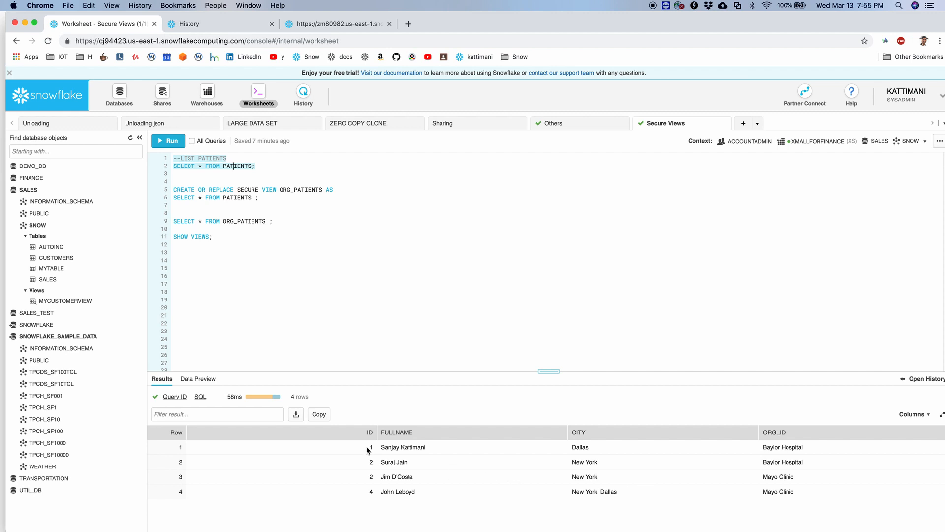
pyautogui.moveTo(676, 481)
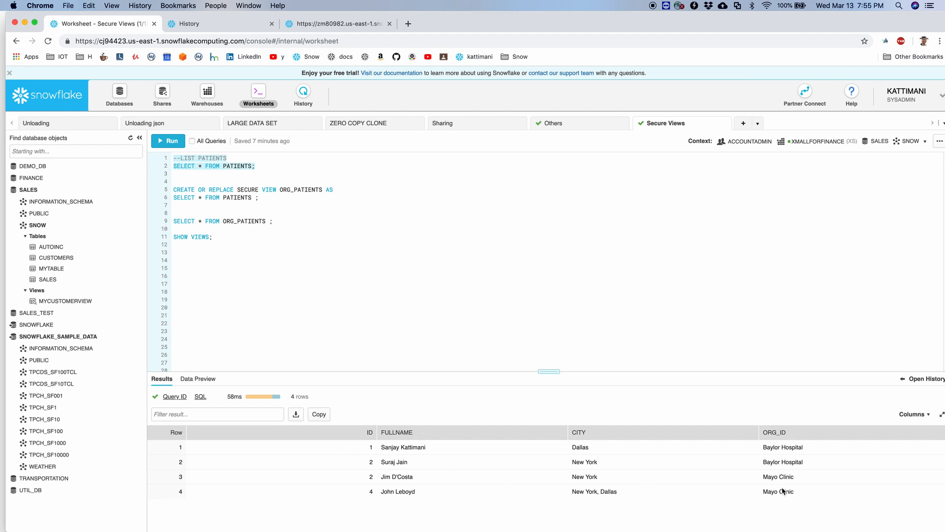
pyautogui.moveTo(778, 476)
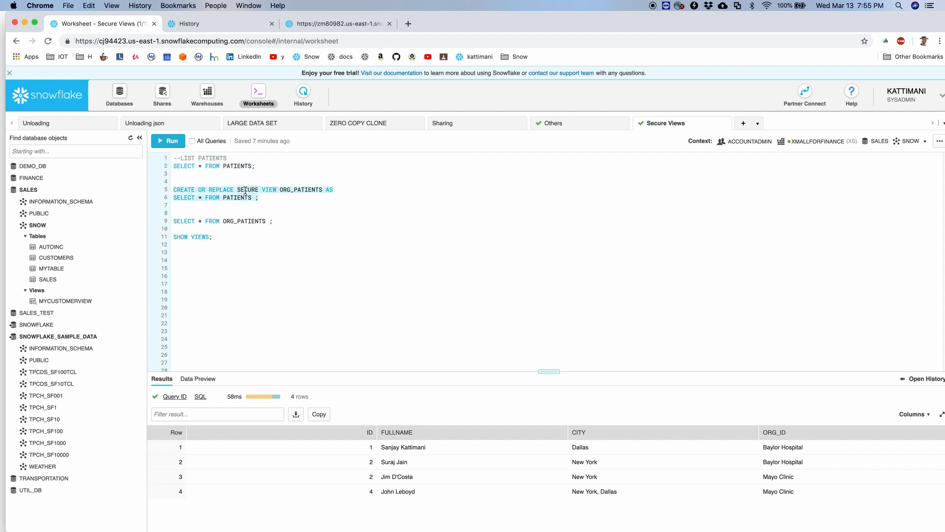
pyautogui.doubleClick(247, 190)
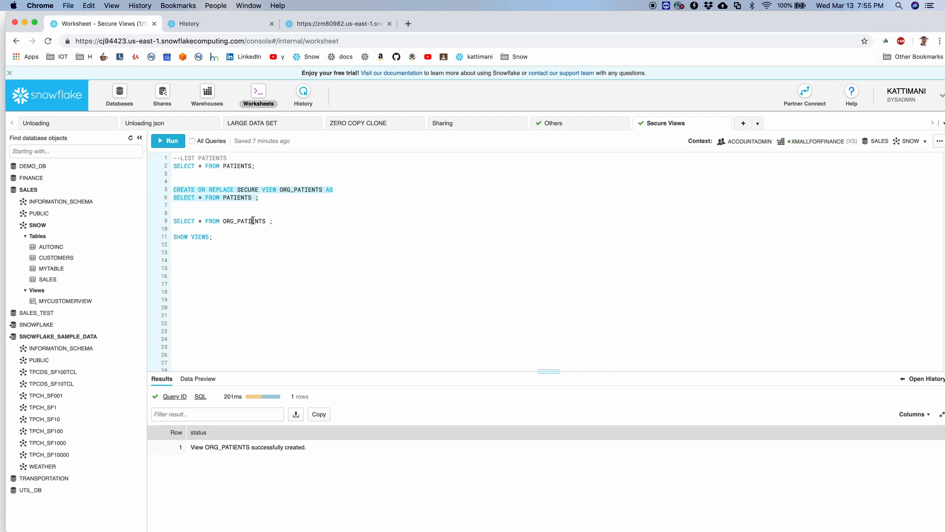
pyautogui.click(171, 140)
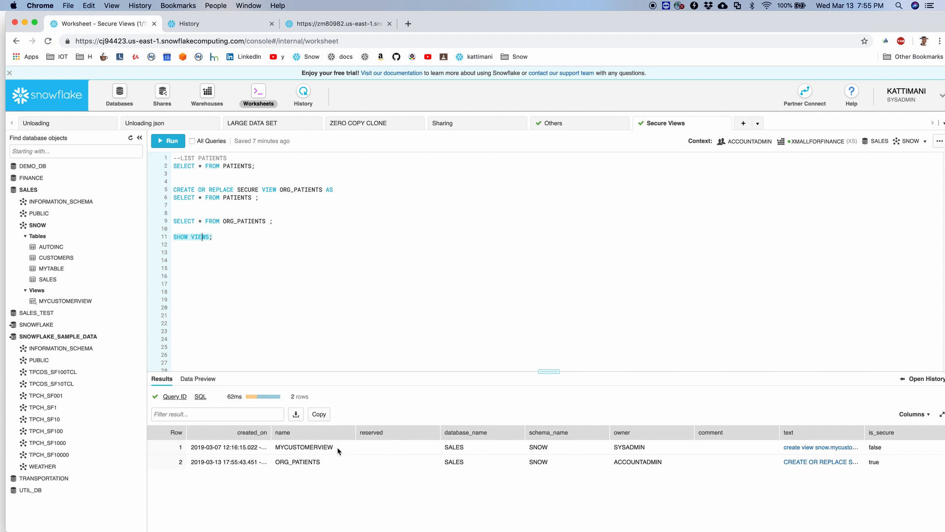
pyautogui.moveTo(735, 469)
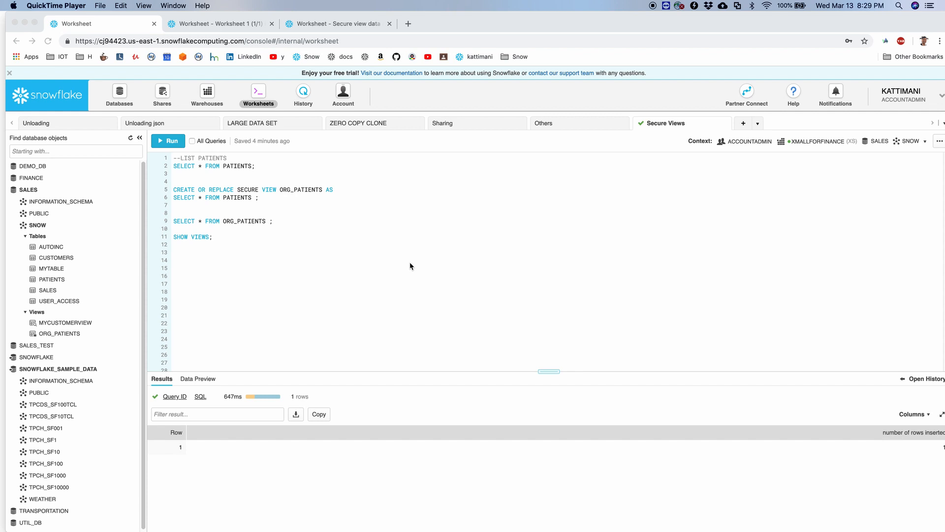
pyautogui.moveTo(404, 268)
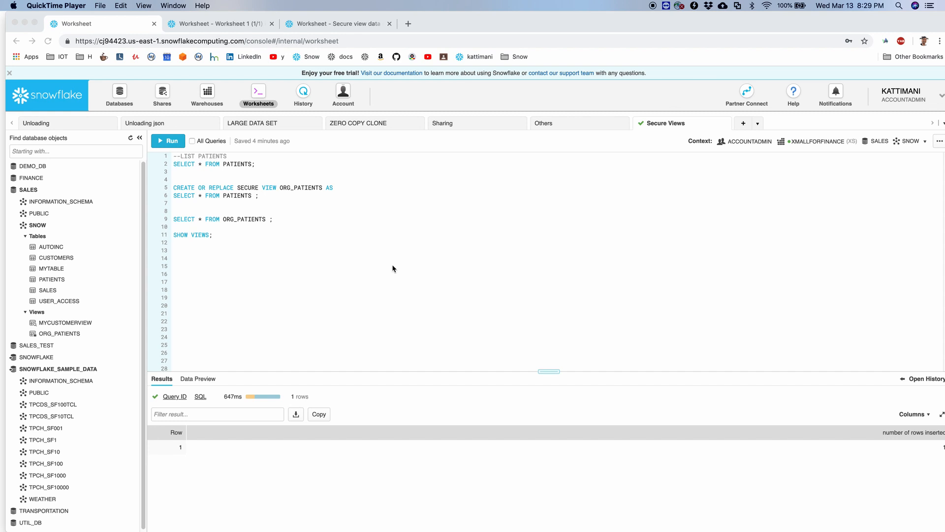
pyautogui.scroll(-3)
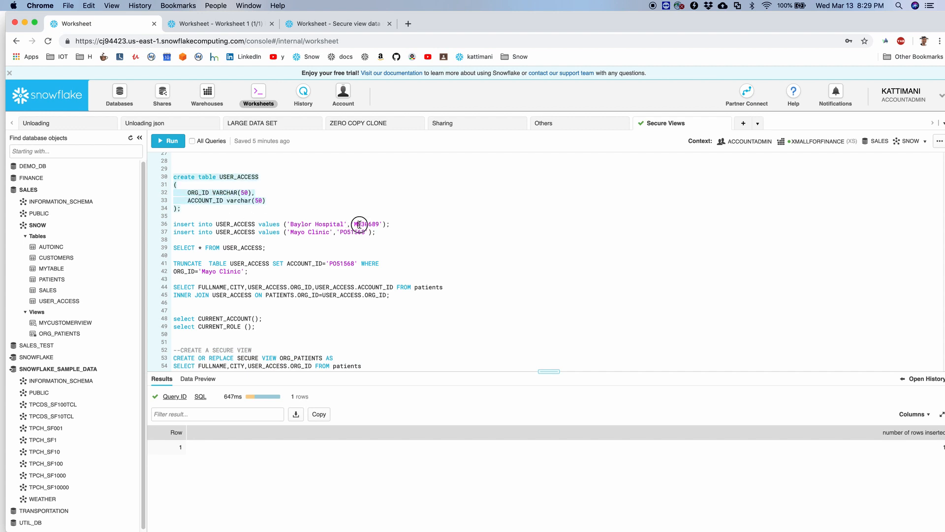
pyautogui.doubleClick(366, 224)
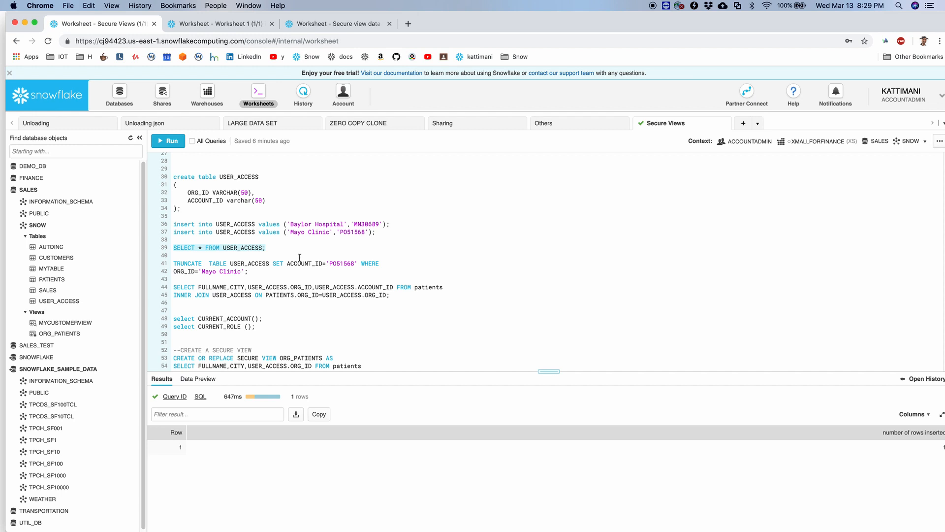
pyautogui.click(168, 141)
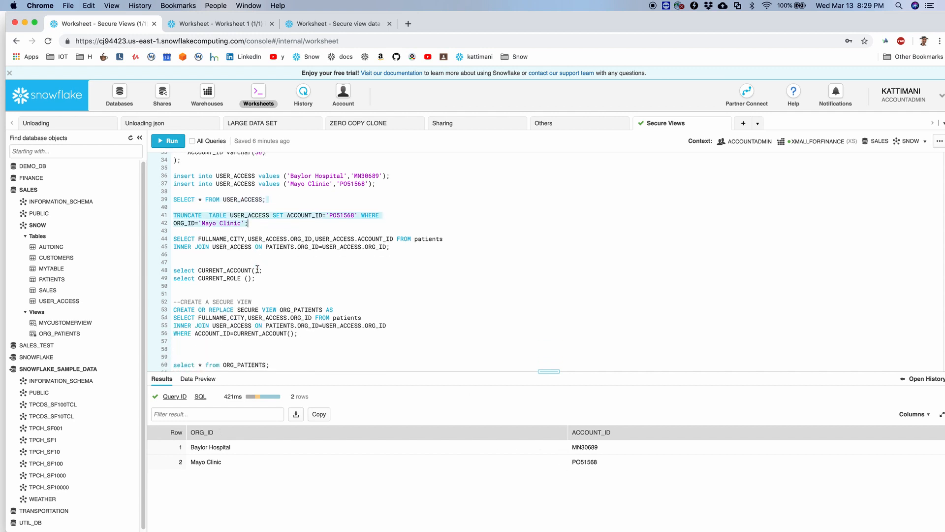
# Step: Join patients to USER_ACCESS so each of the four rows shows its permitted account id
pyautogui.scroll(-3)
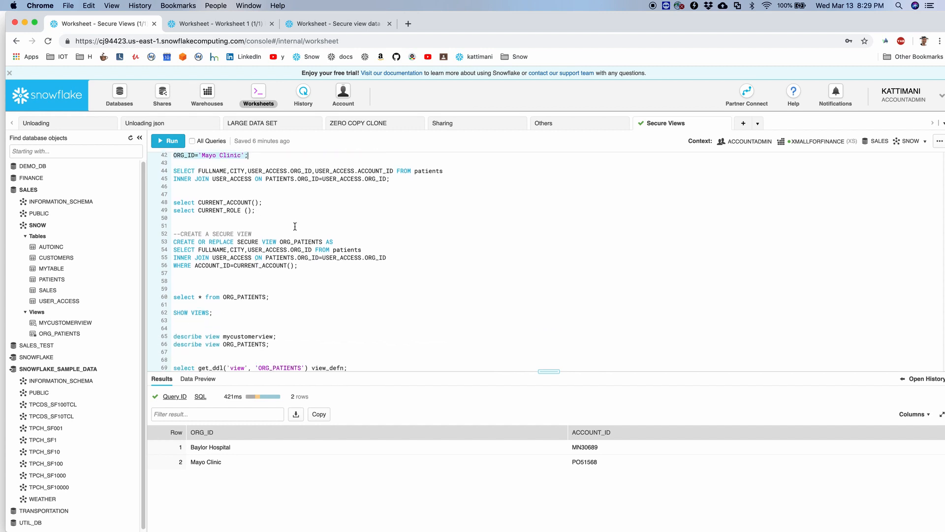
pyautogui.click(168, 141)
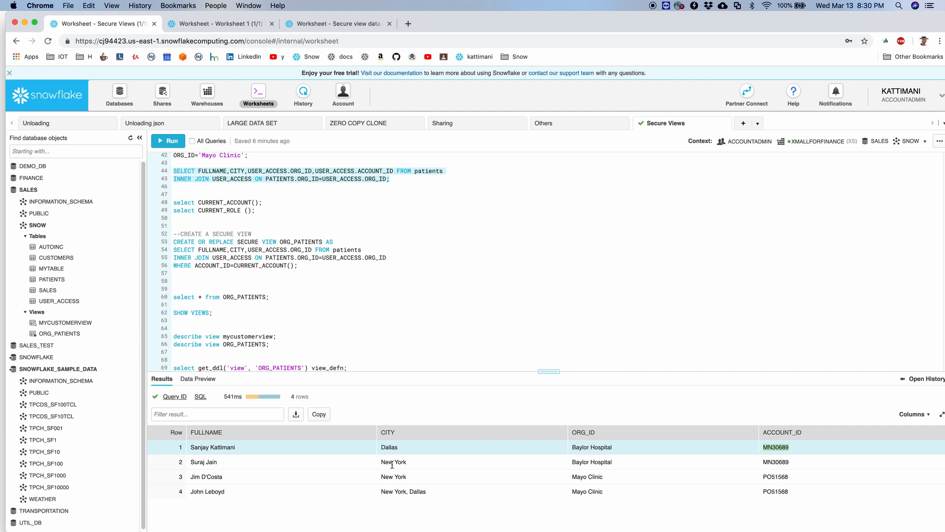
pyautogui.moveTo(194, 454)
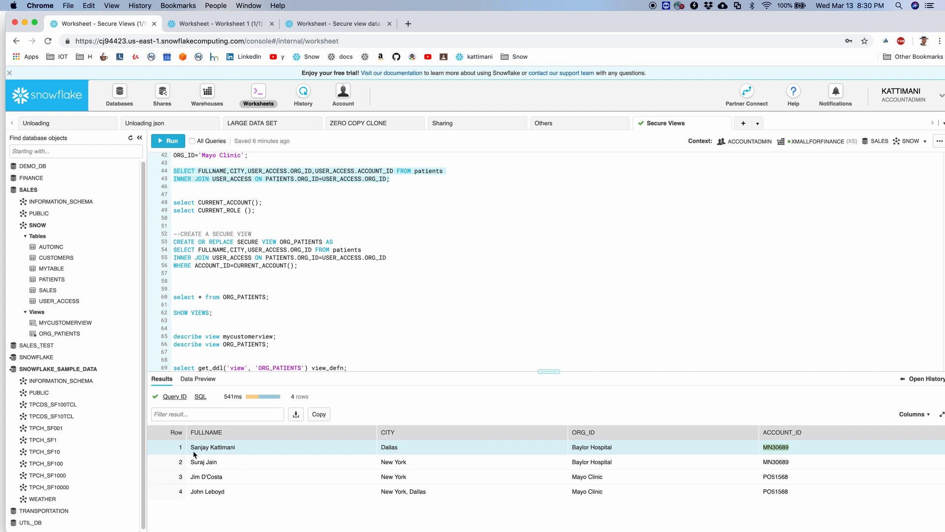
pyautogui.moveTo(594, 470)
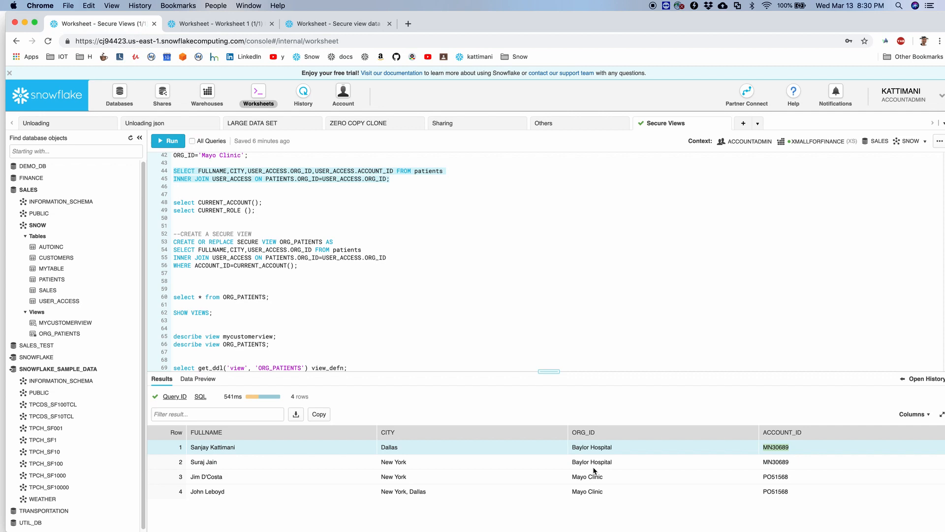
pyautogui.moveTo(592, 461)
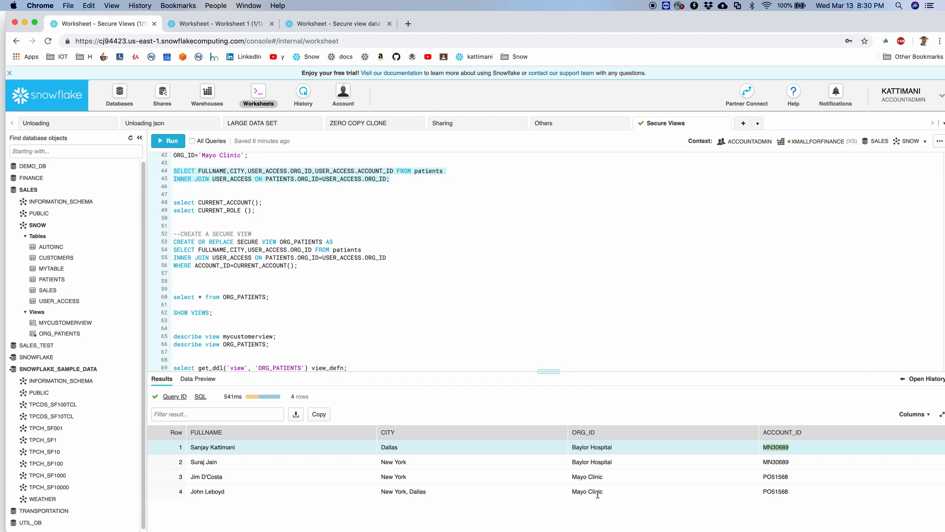
pyautogui.moveTo(769, 486)
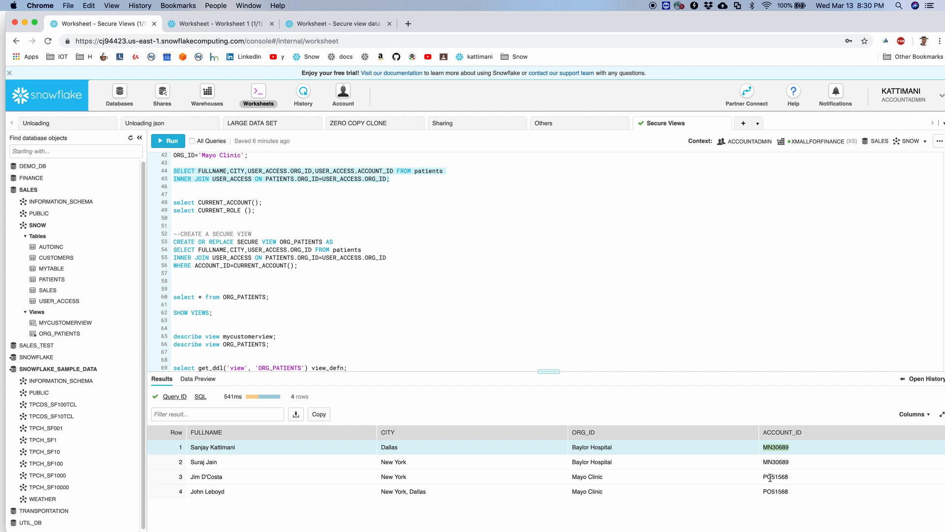
pyautogui.moveTo(783, 489)
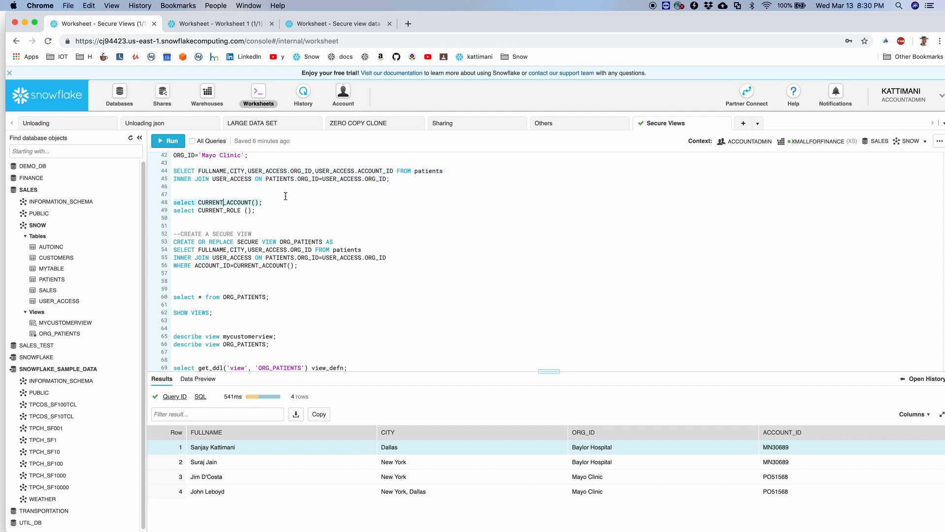
# Step: Query the current account id and inspect the returned value
pyautogui.click(169, 140)
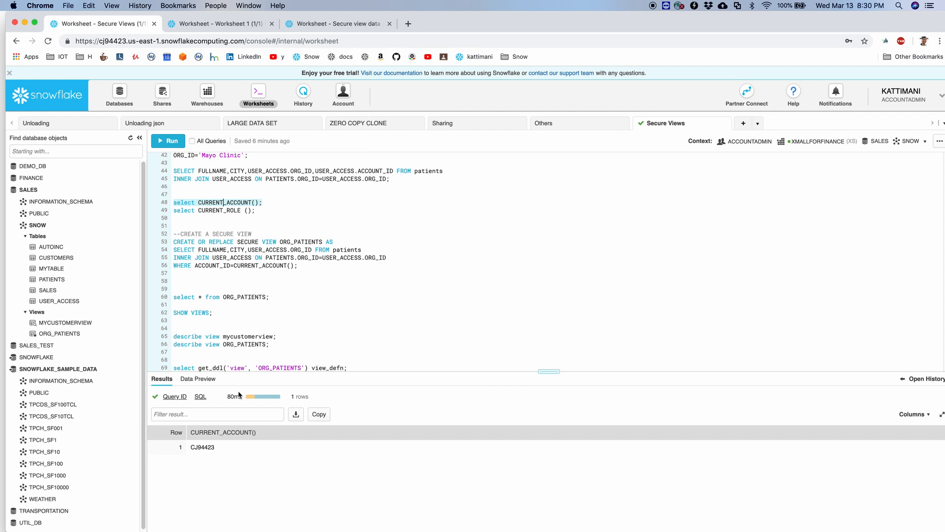
pyautogui.click(203, 447)
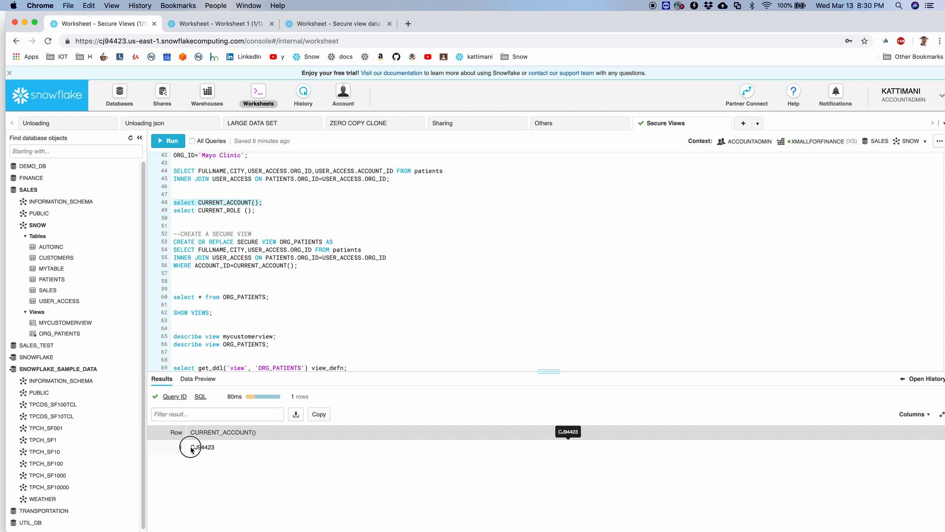
pyautogui.click(202, 448)
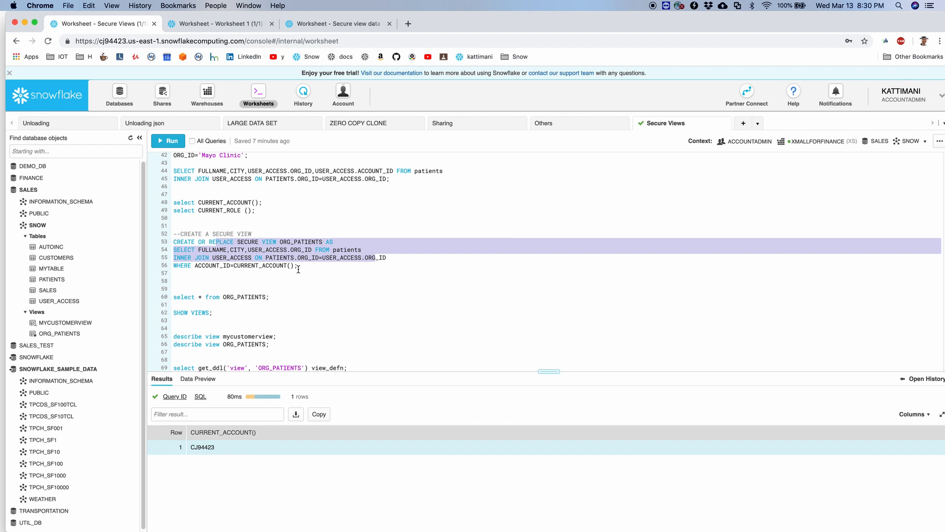
pyautogui.moveTo(250, 300)
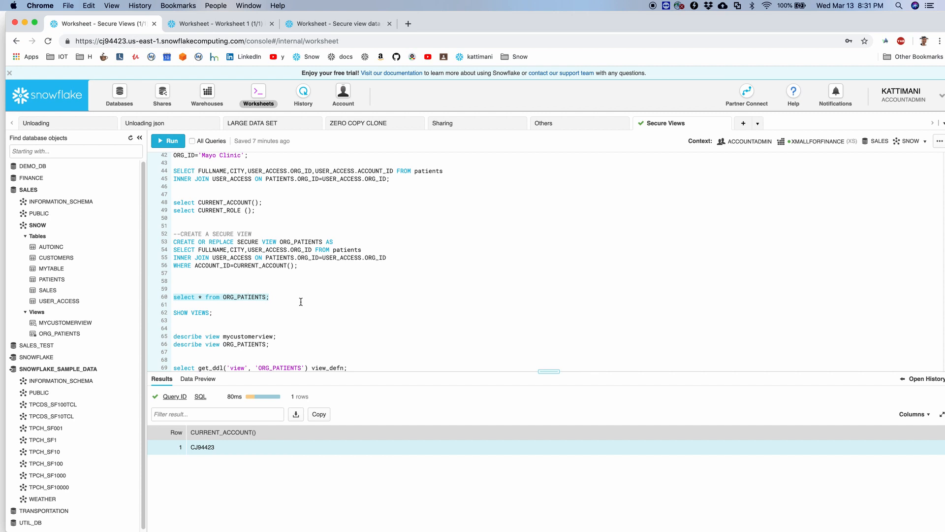
# Step: Show ORG_PATIENTS returns no rows for the owner and retrieve its DDL with get_ddl
pyautogui.click(169, 141)
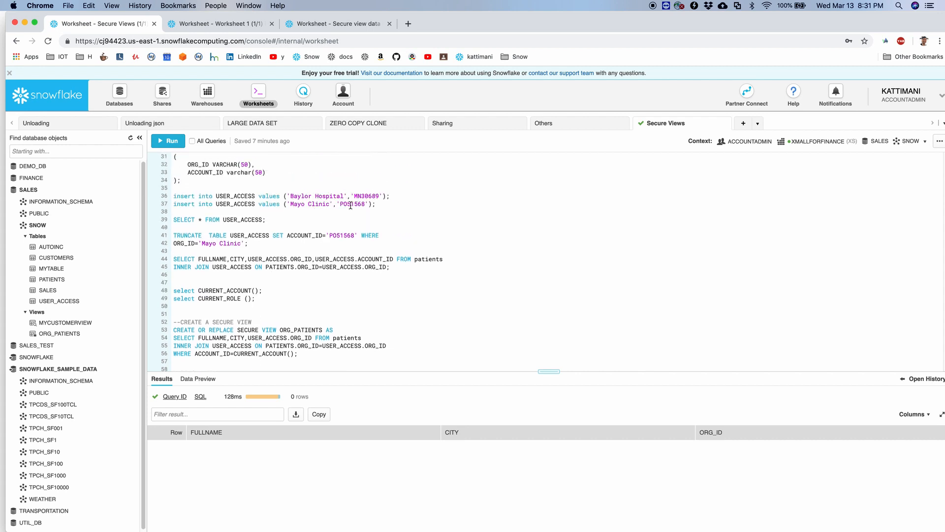
pyautogui.moveTo(421, 340)
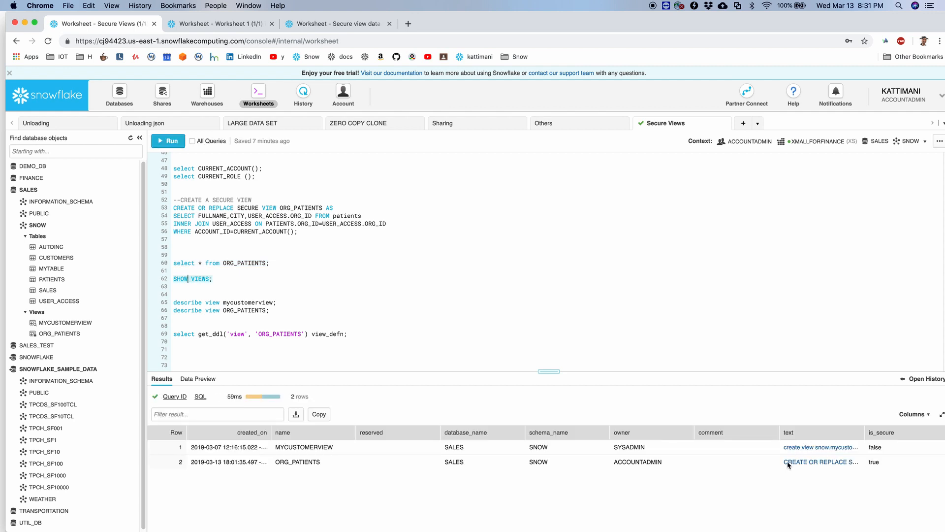
pyautogui.moveTo(874, 462)
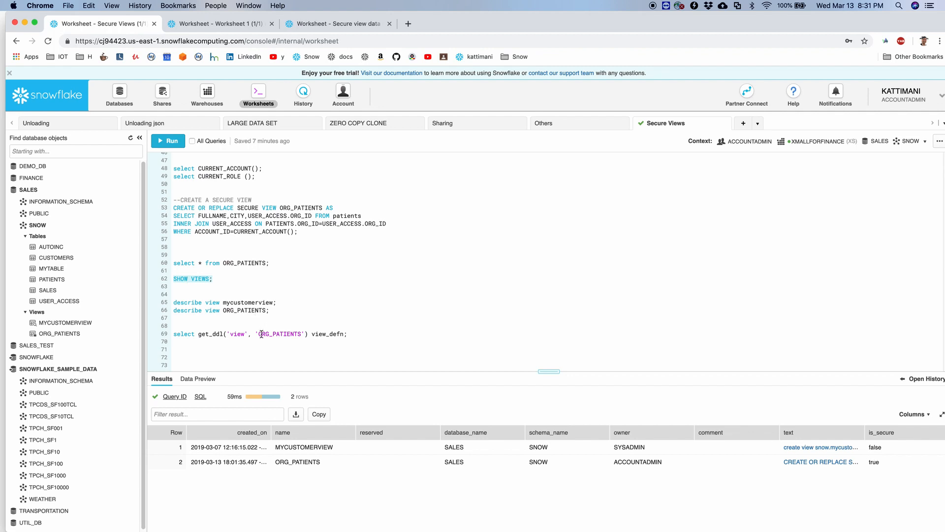
pyautogui.click(167, 141)
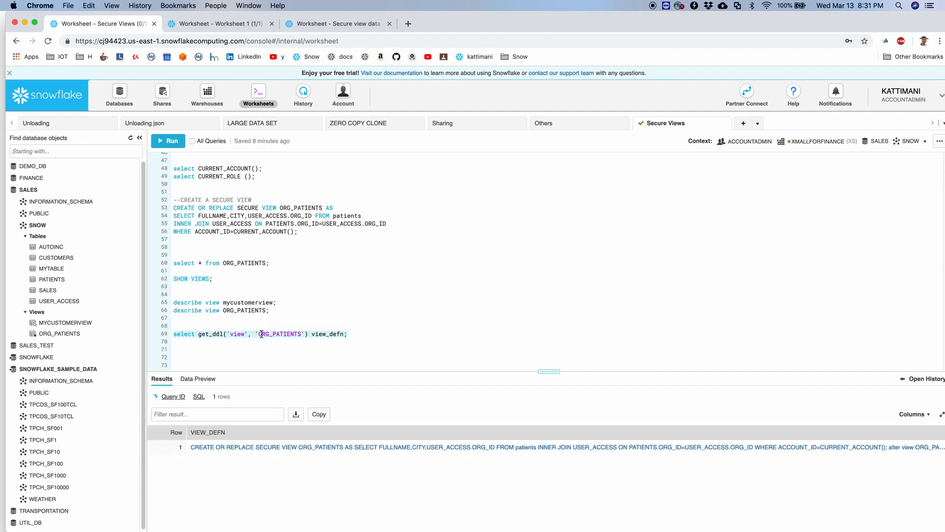
pyautogui.click(167, 141)
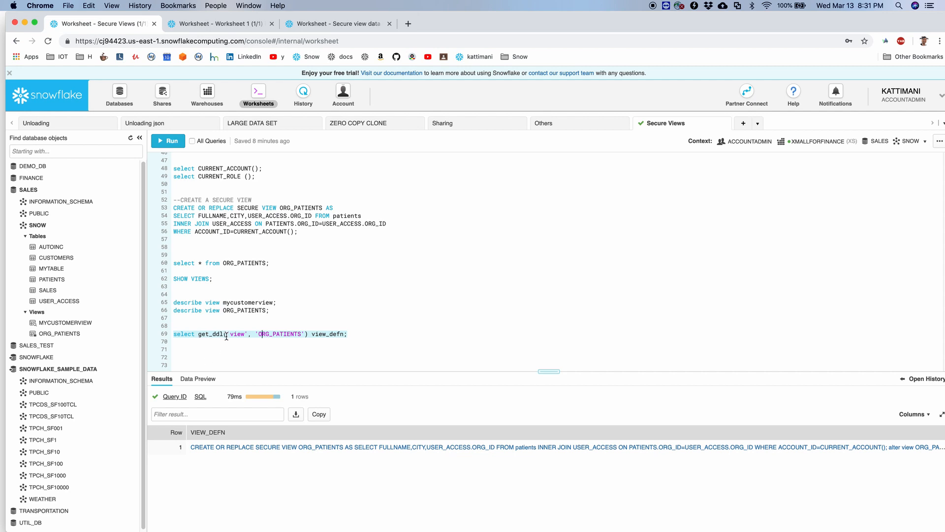
pyautogui.moveTo(264, 386)
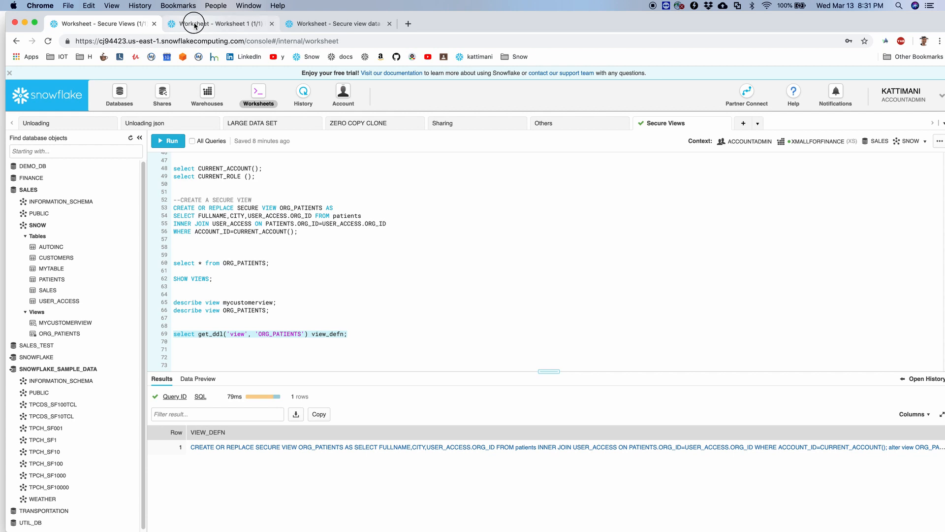
# Step: Switch to the first reader account's worksheet showing two Mayo Clinic patient rows
pyautogui.click(220, 24)
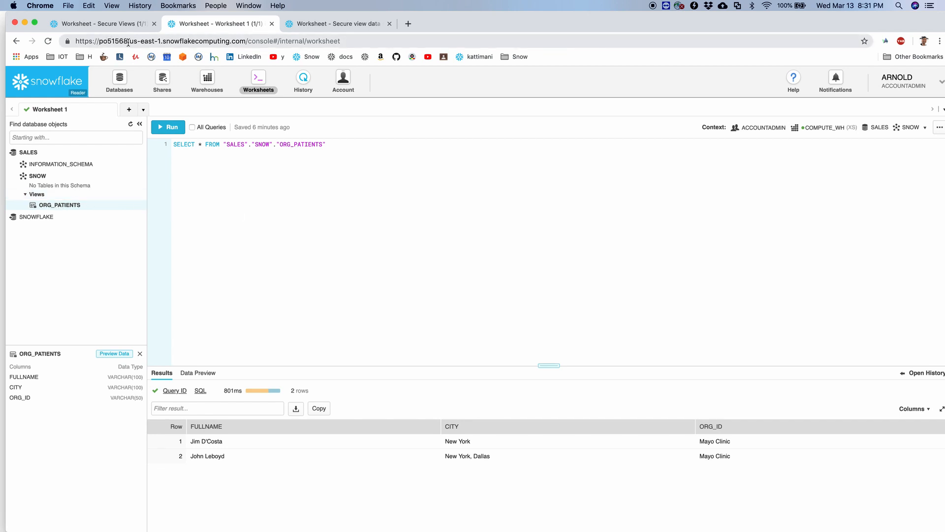
pyautogui.moveTo(171, 127)
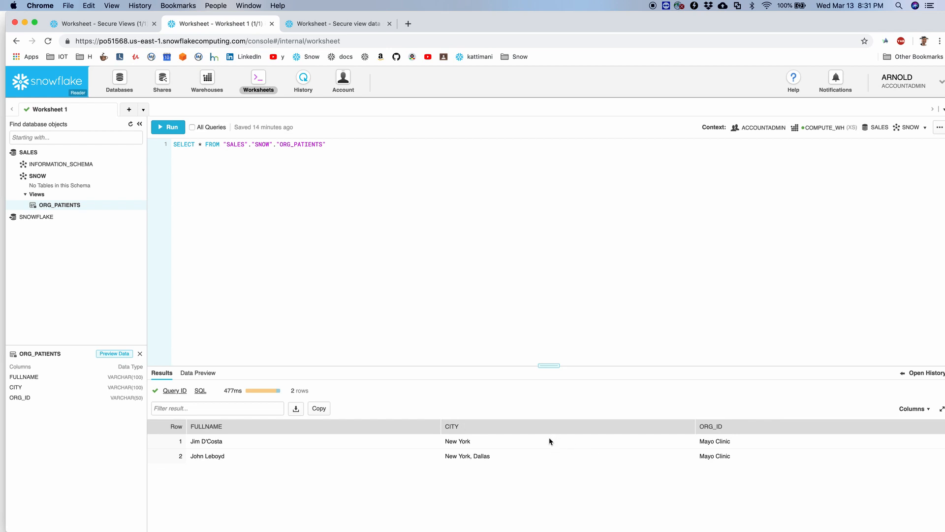
pyautogui.moveTo(723, 452)
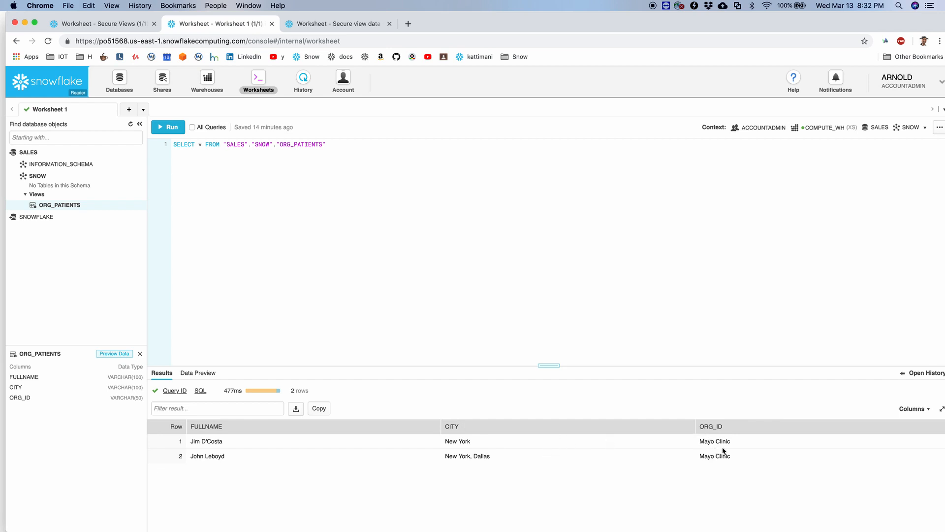
pyautogui.moveTo(718, 453)
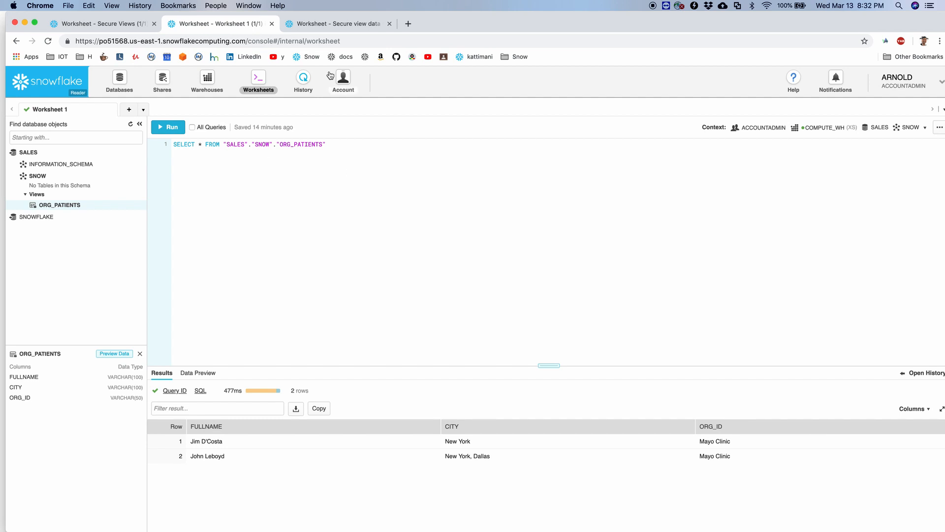
# Step: From the second reader account, run SHOW VIEWS to list shared views with hidden definition text
pyautogui.click(335, 24)
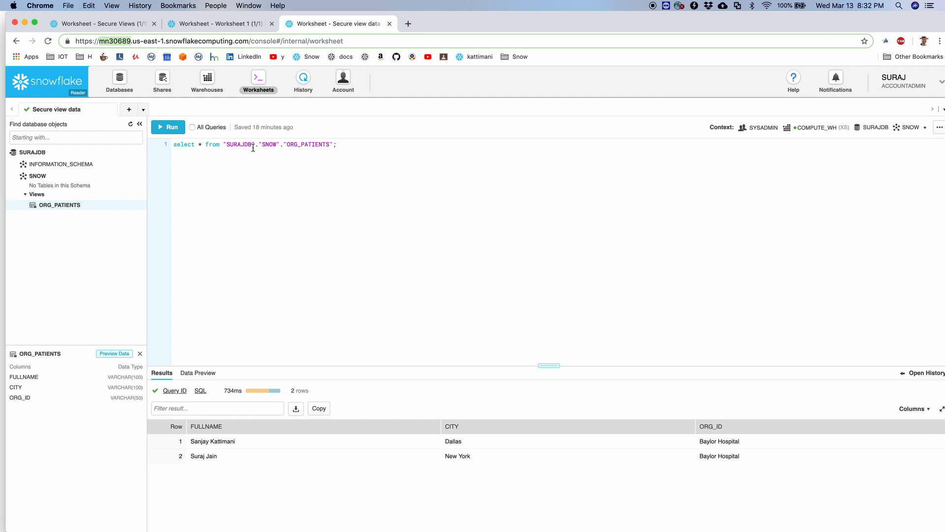
pyautogui.click(168, 127)
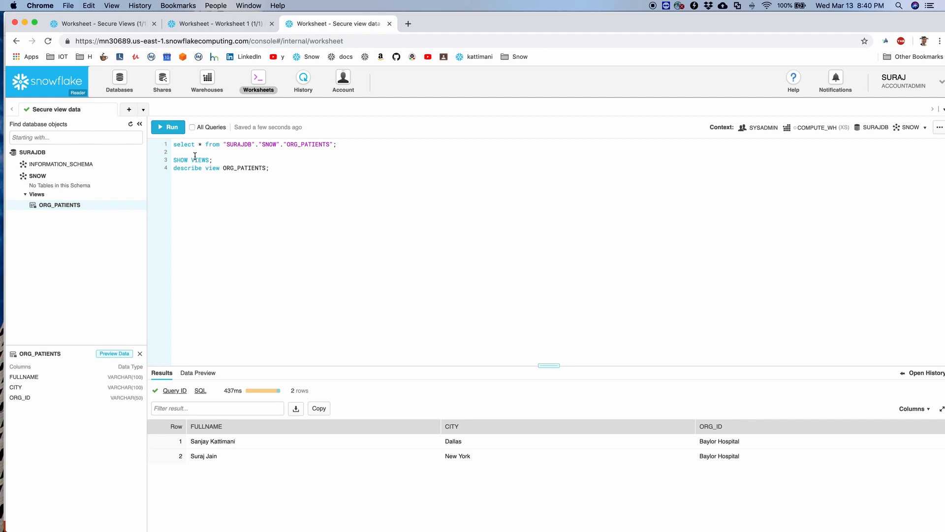
pyautogui.click(169, 127)
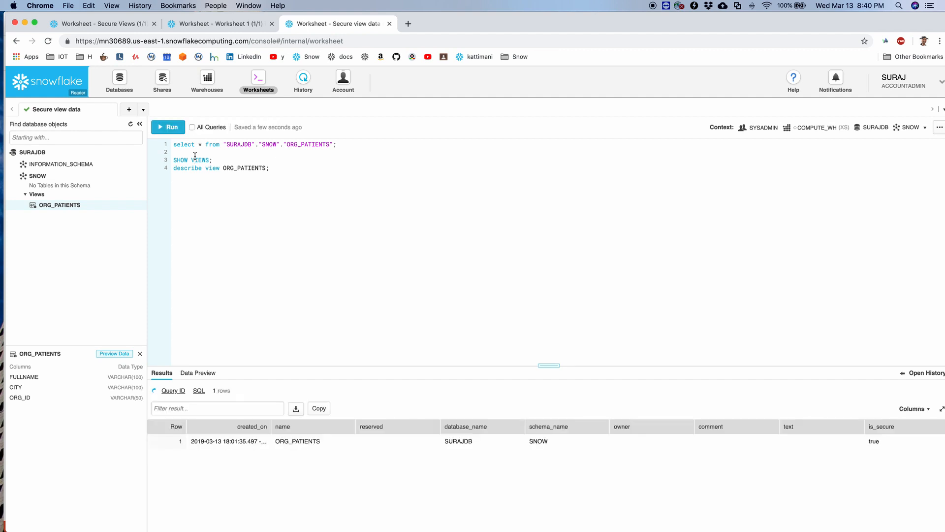
pyautogui.click(169, 127)
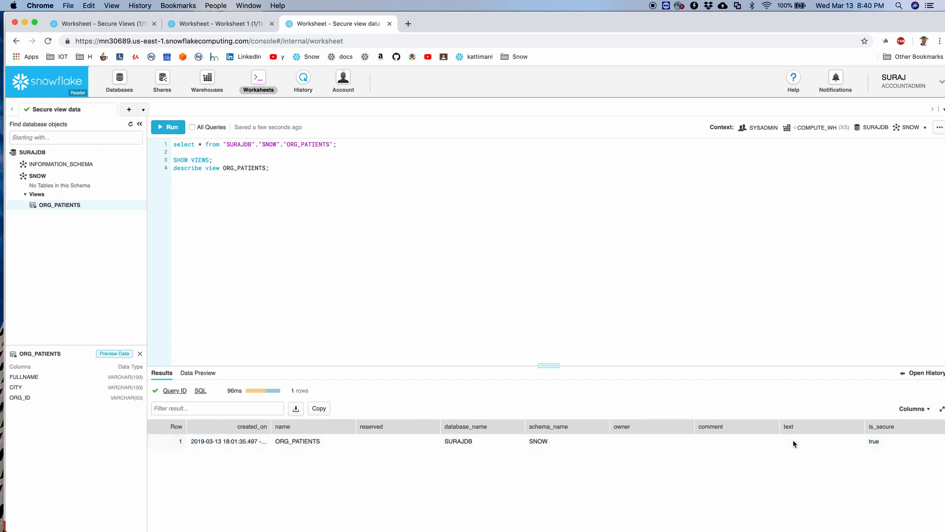
pyautogui.moveTo(786, 441)
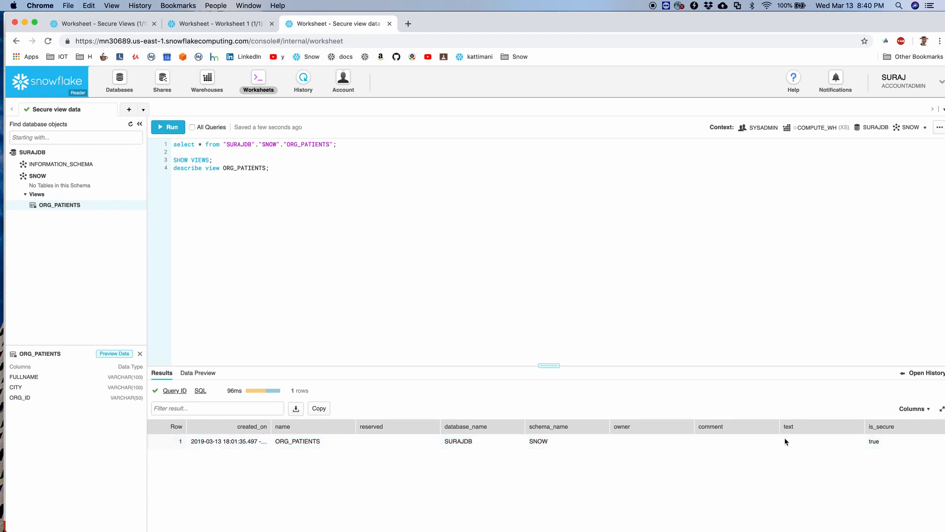
pyautogui.moveTo(828, 444)
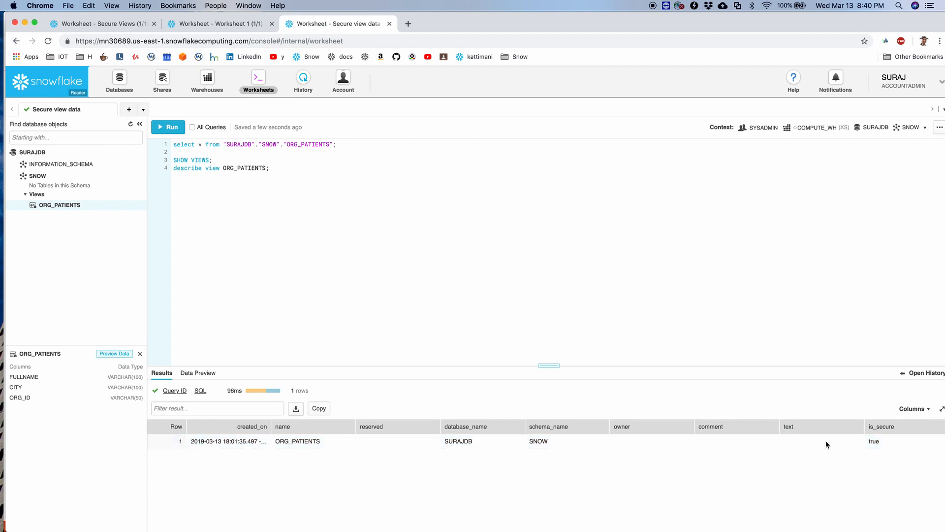
pyautogui.moveTo(792, 426)
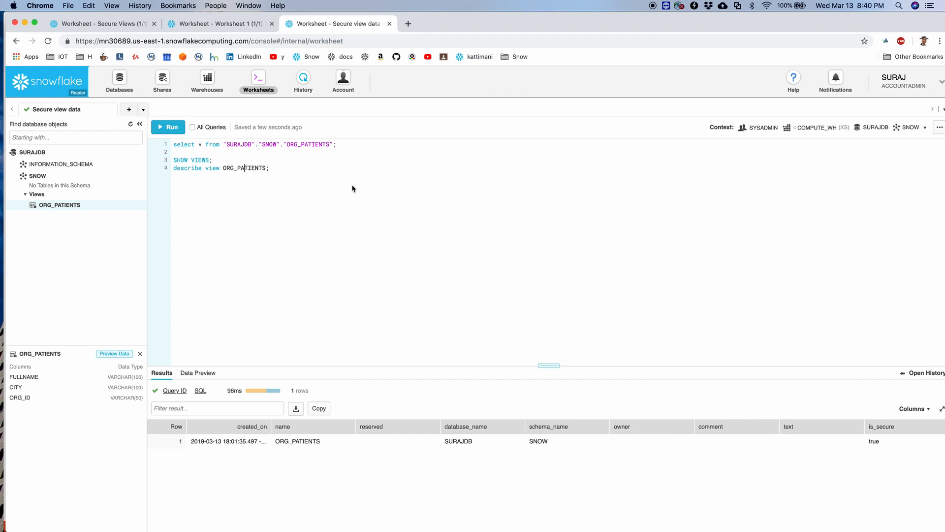
# Step: Describe view ORG_PATIENTS, returning its three columns
pyautogui.click(171, 127)
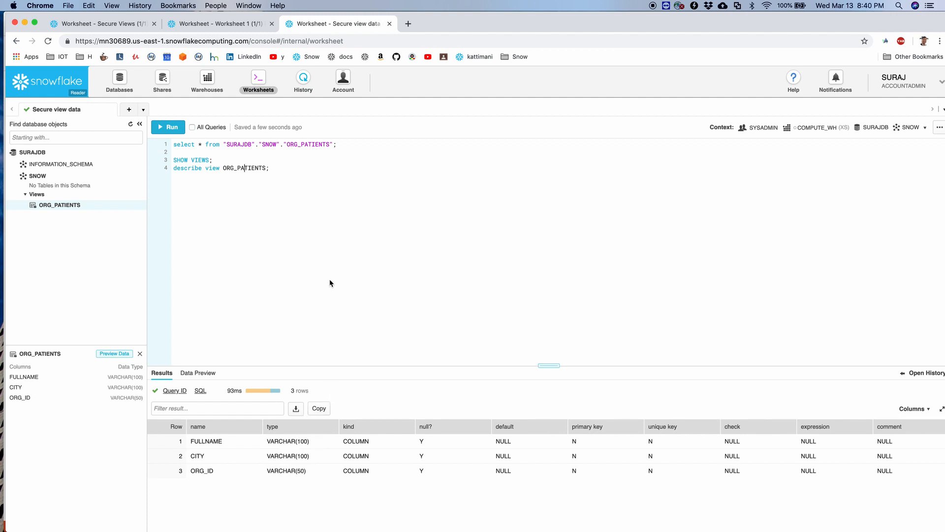
pyautogui.moveTo(214, 456)
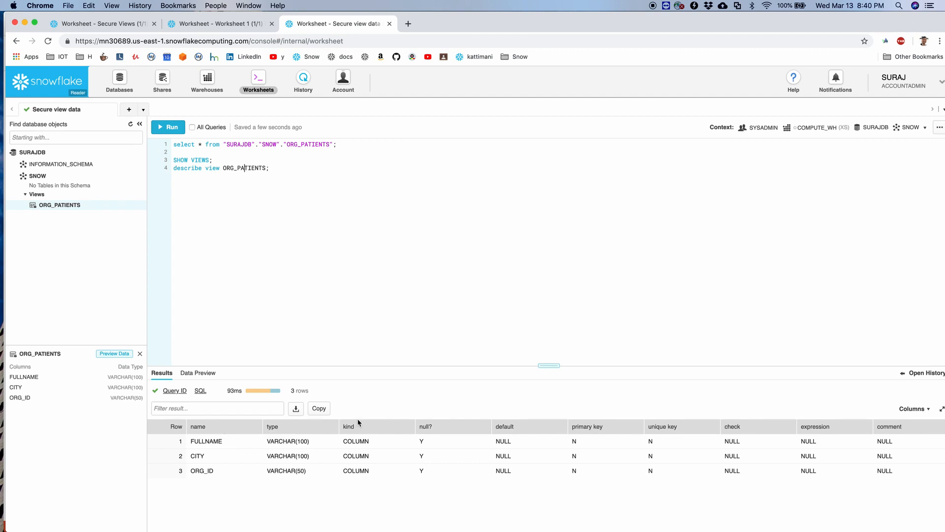
pyautogui.click(332, 168)
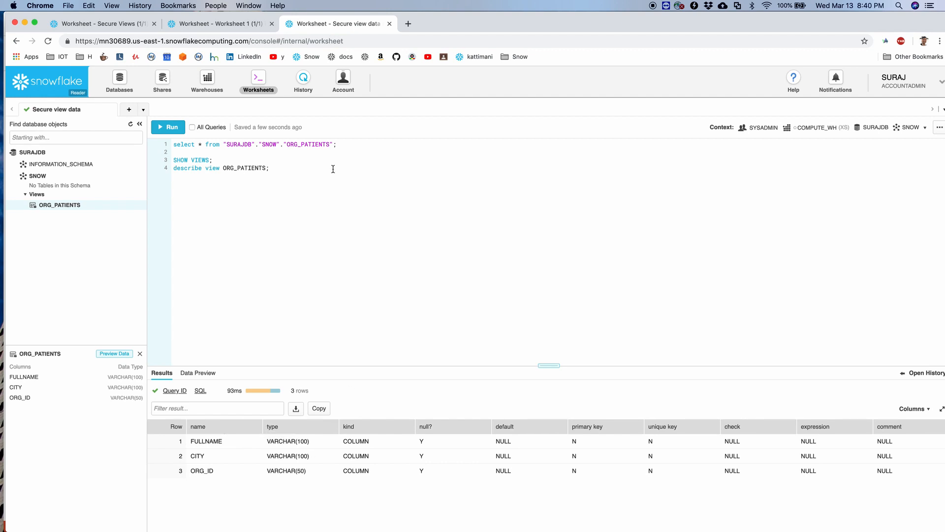